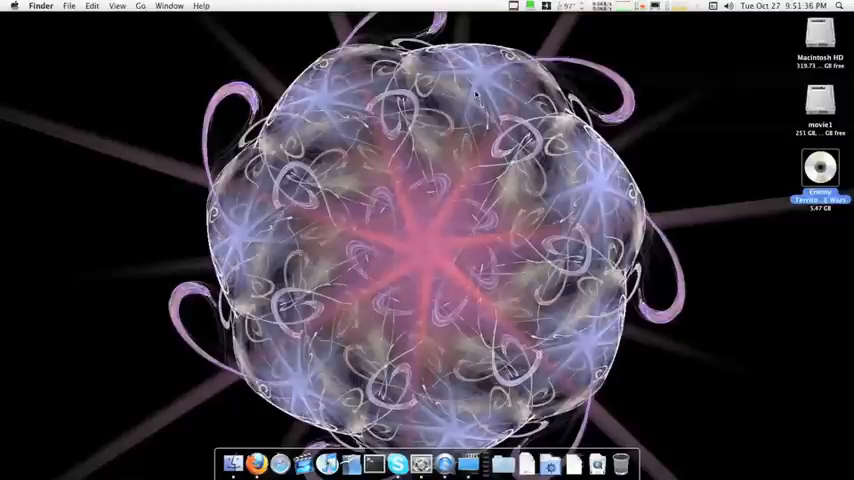
Step: Bring Firefox forward on the emeek77 video response page
click(265, 461)
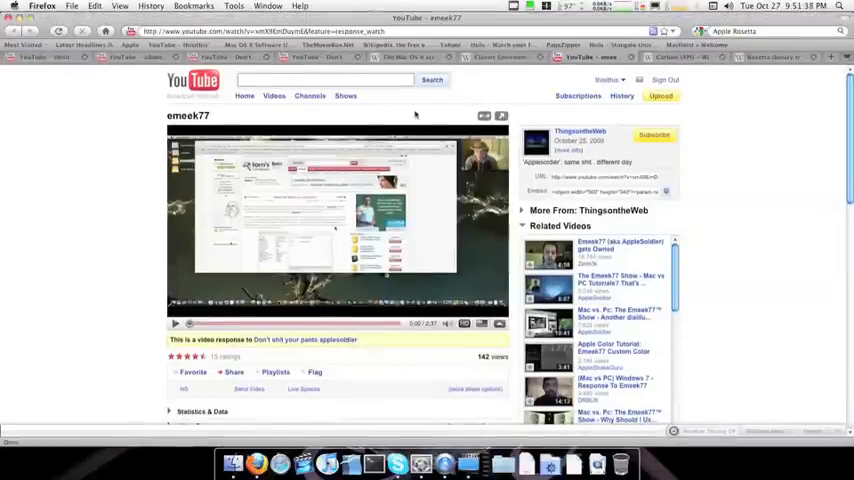
mouse_move(314, 228)
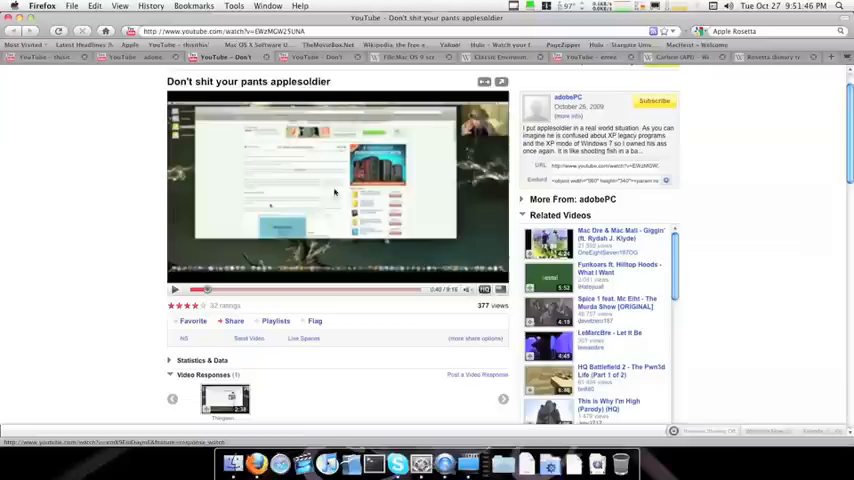
Step: Skip ahead in the original video, then return to the emeek77 response video
click(295, 290)
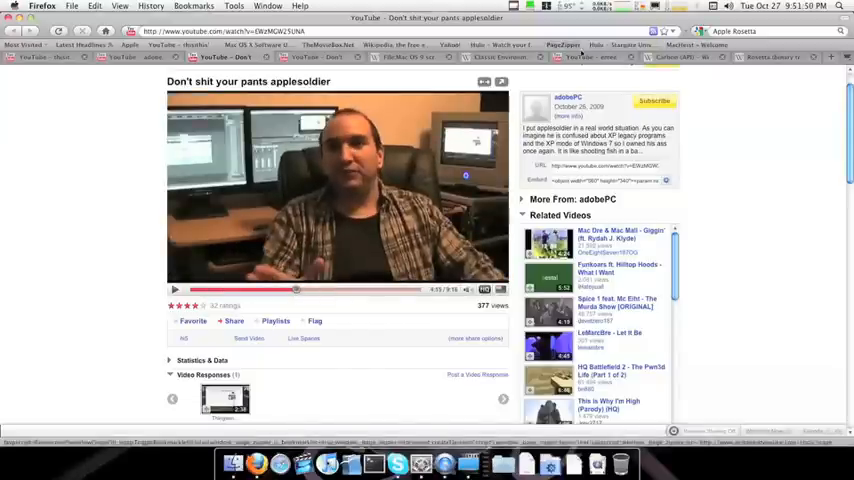
click(225, 402)
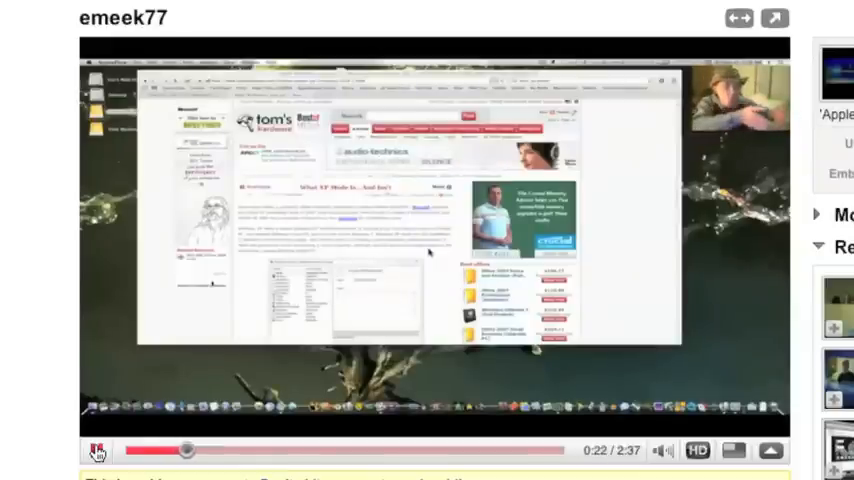
Step: Pause the emeek77 video, resume near 0:59, then pause at 1:05
click(97, 450)
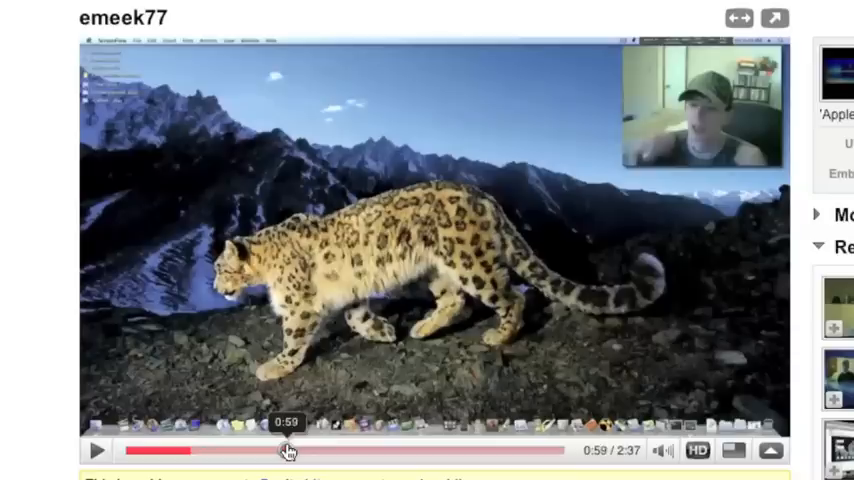
click(97, 451)
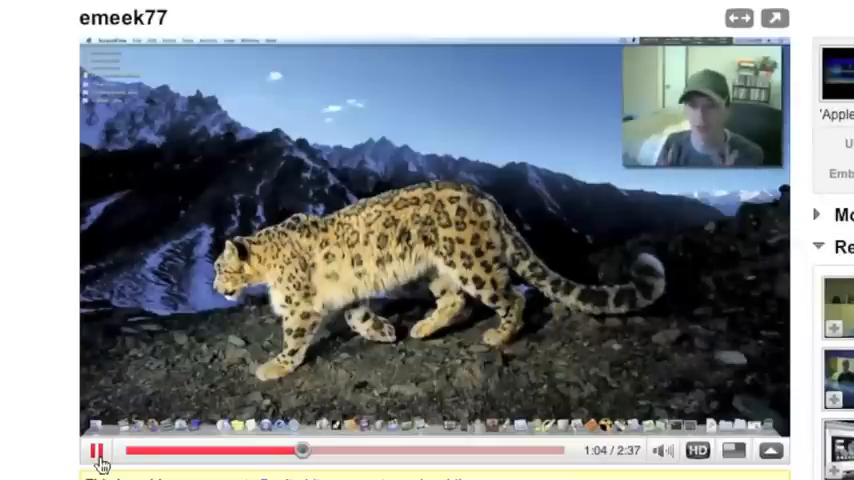
click(93, 450)
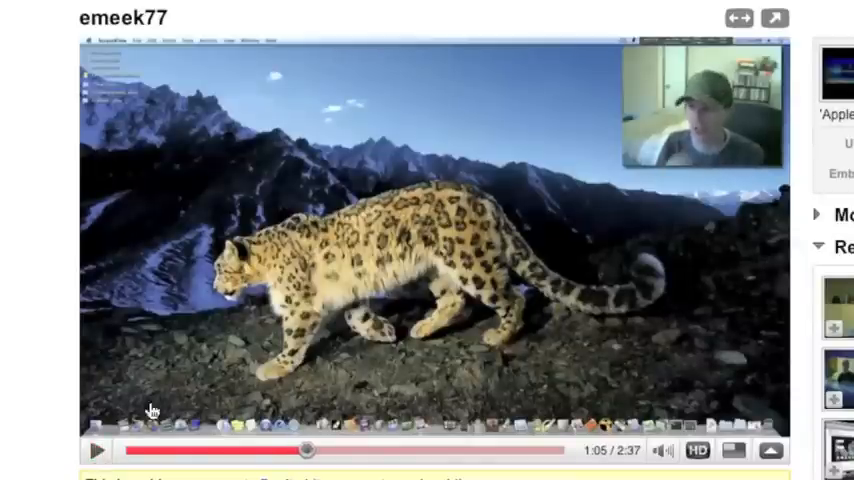
click(97, 451)
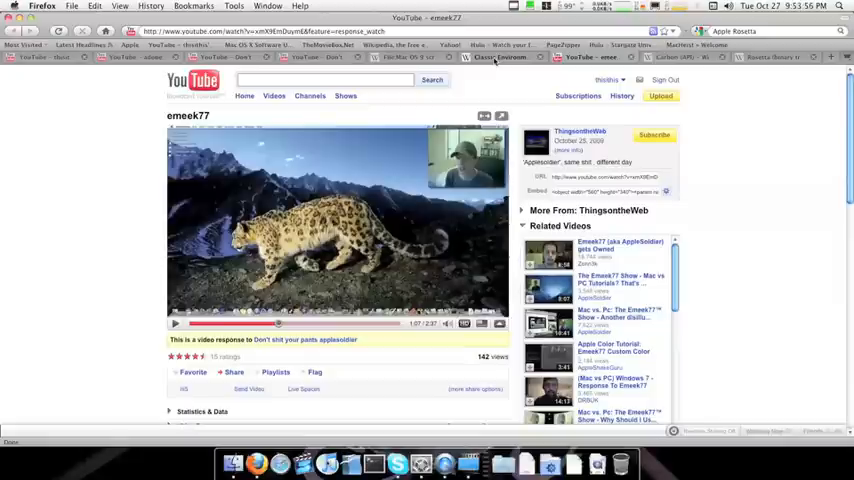
Step: Scroll the Classic Environment article to Compatibility and performance, Bugs and See also
click(506, 57)
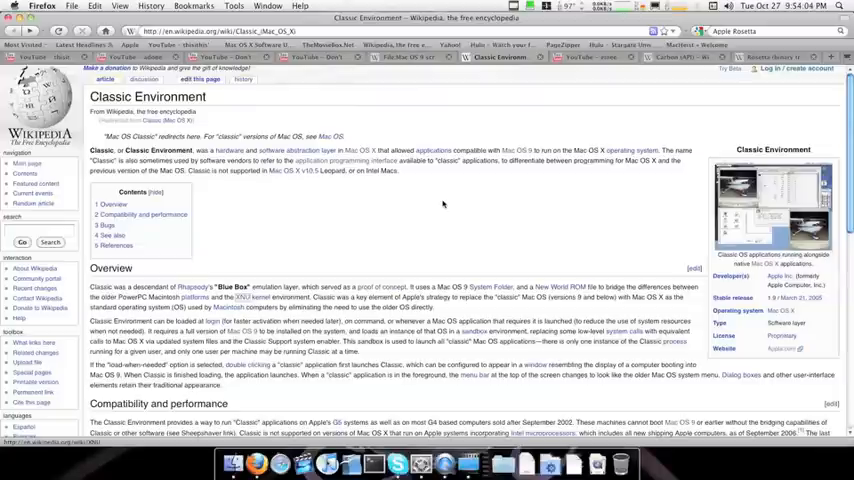
scroll(down, 3)
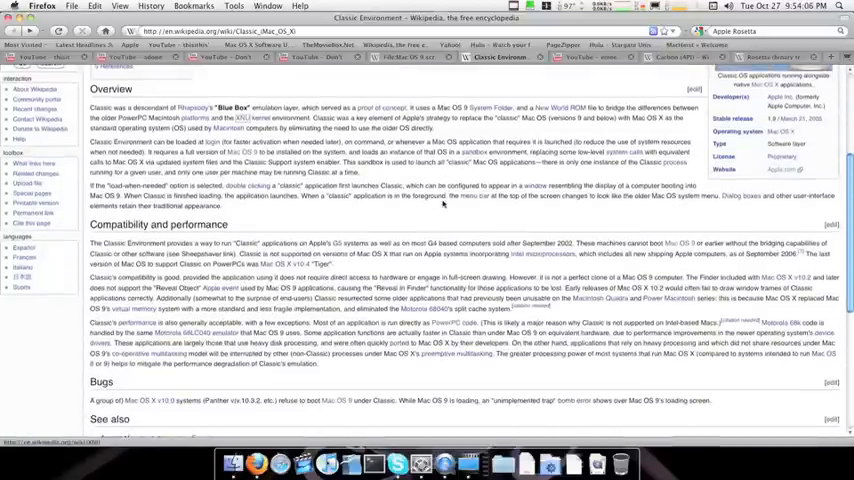
scroll(down, 3)
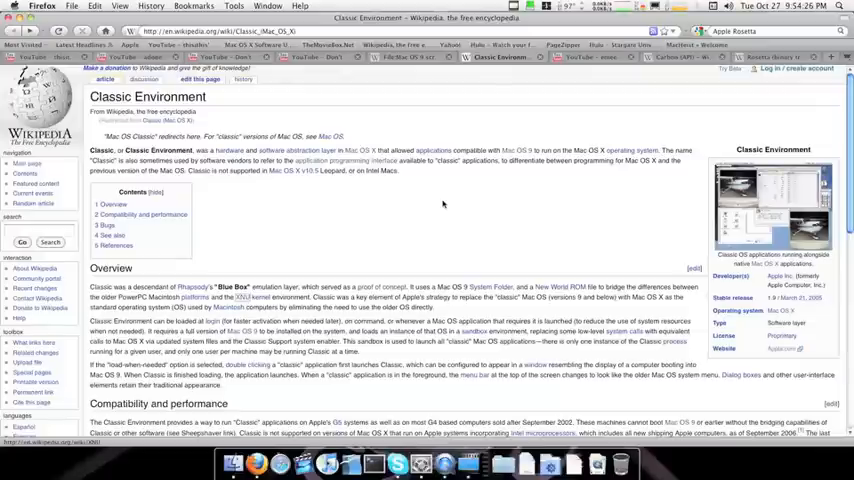
scroll(down, 3)
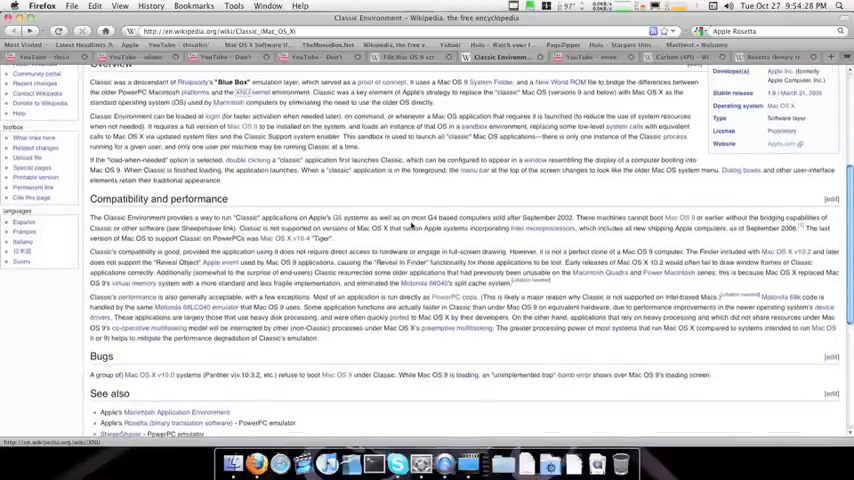
scroll(down, 3)
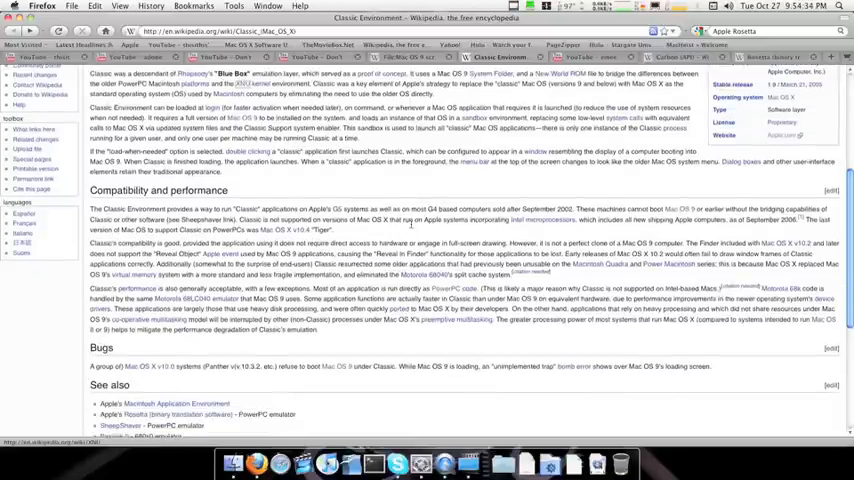
scroll(up, 3)
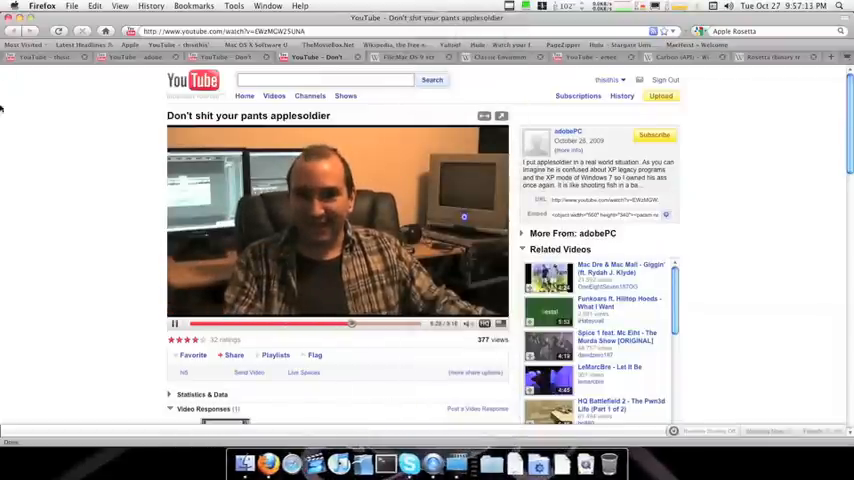
click(13, 7)
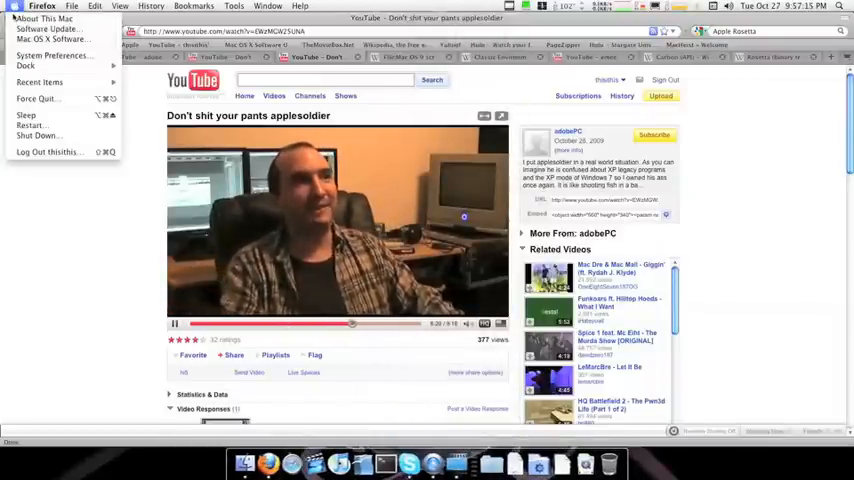
click(57, 55)
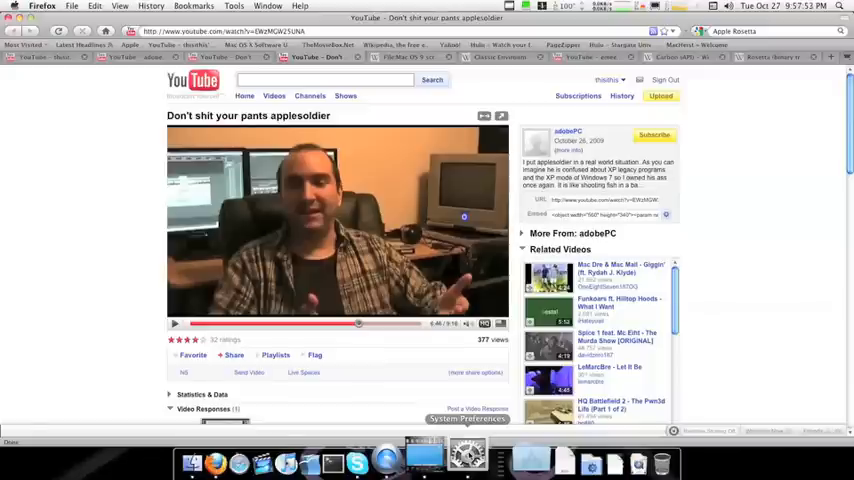
Step: Launch System Preferences from the Dock and centre its window on screen
click(464, 447)
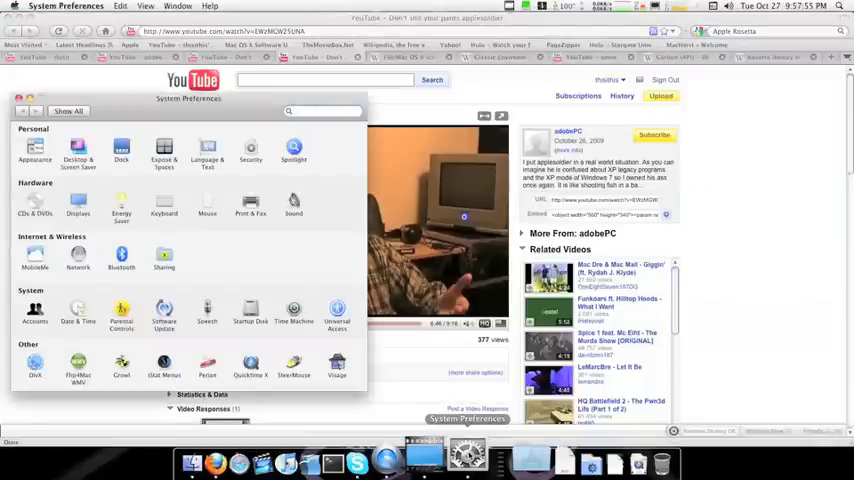
drag(188, 98, 392, 34)
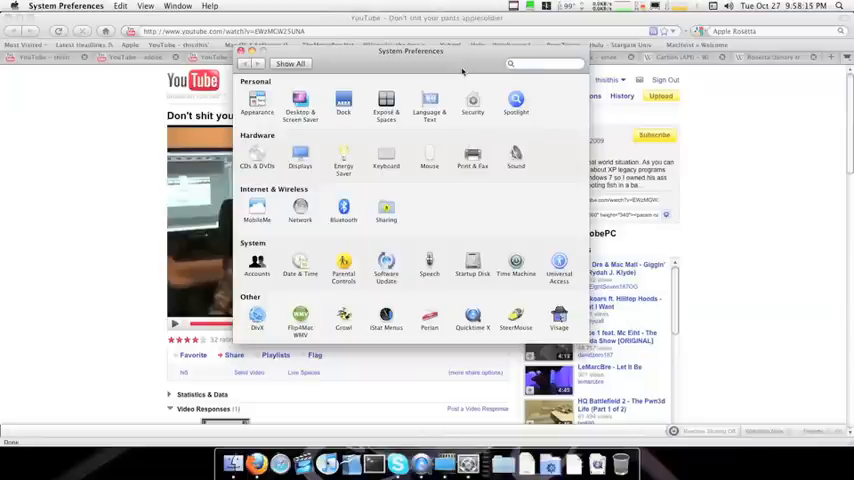
mouse_move(481, 253)
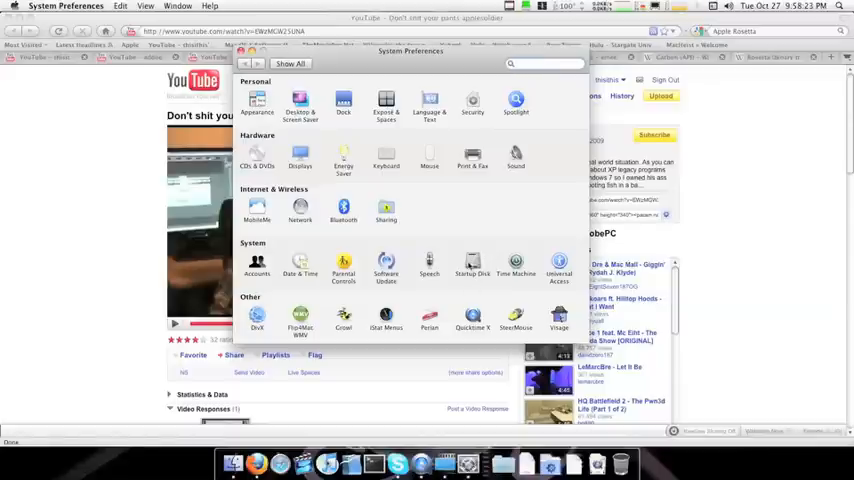
Step: Open Startup Disk, showing Mac OS X 10.6.1 on Macintosh HD selected
click(472, 262)
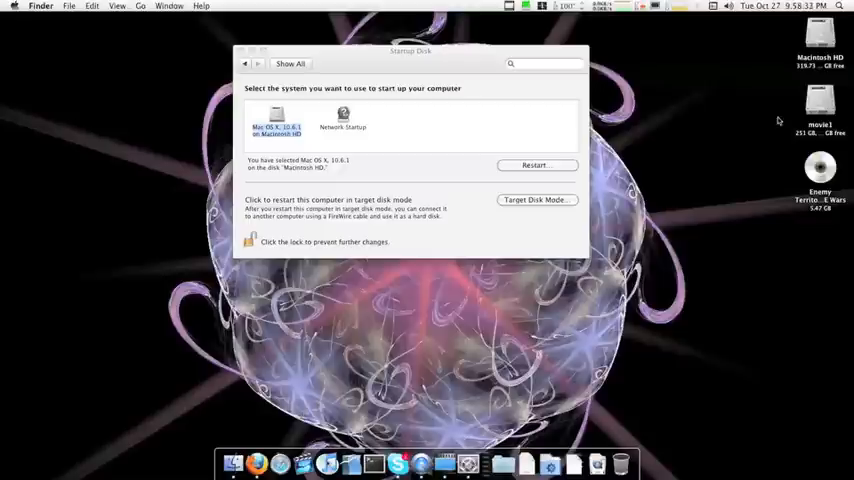
mouse_move(395, 148)
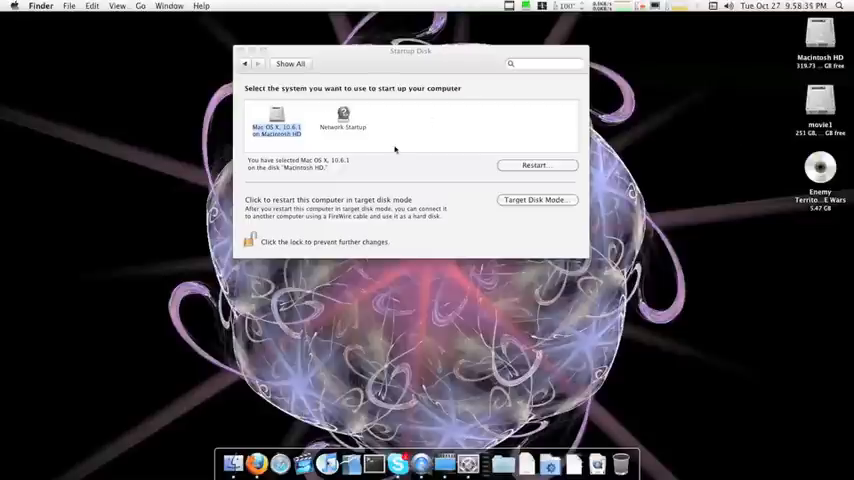